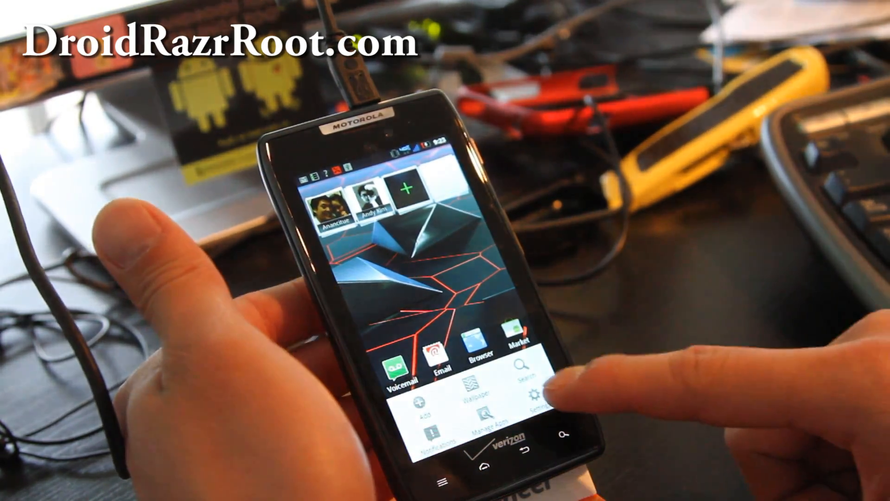
Step: Enable installing apps from Unknown sources in Applications settings, then reach Development options
click(535, 393)
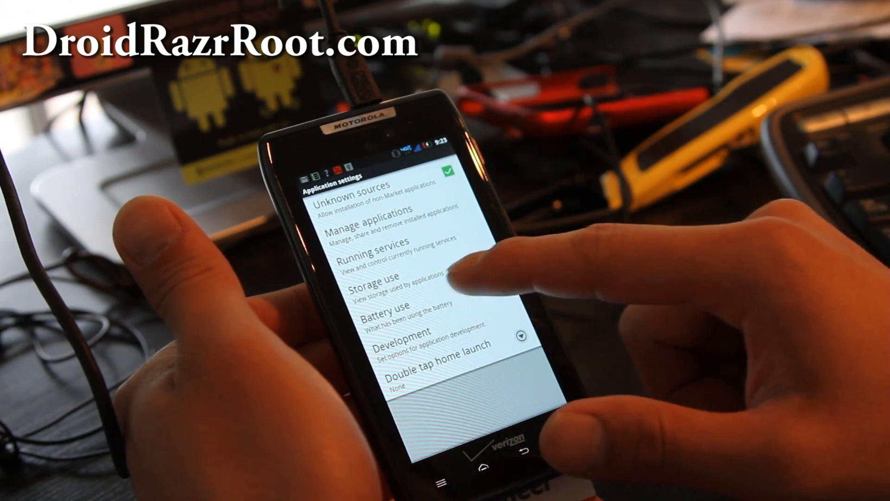
click(401, 340)
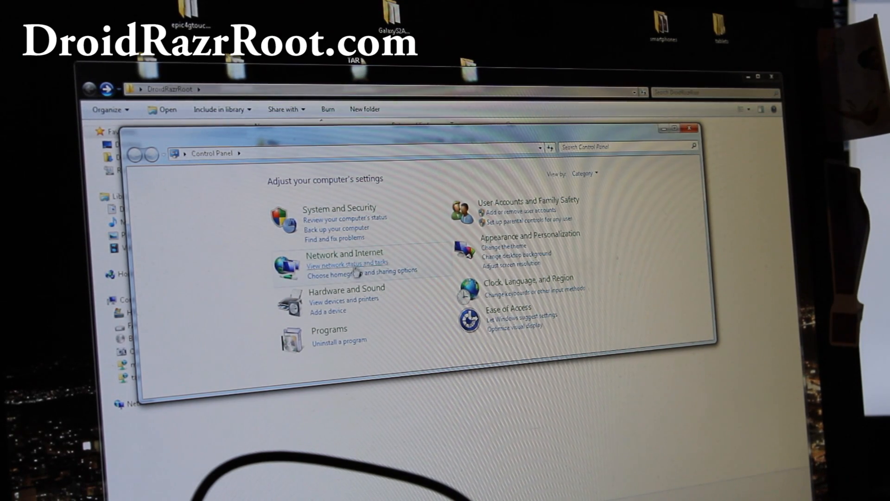
Step: Verify Device Manager lists the Razr as Mot Composite ADB Interface under Android USB Devices
click(346, 288)
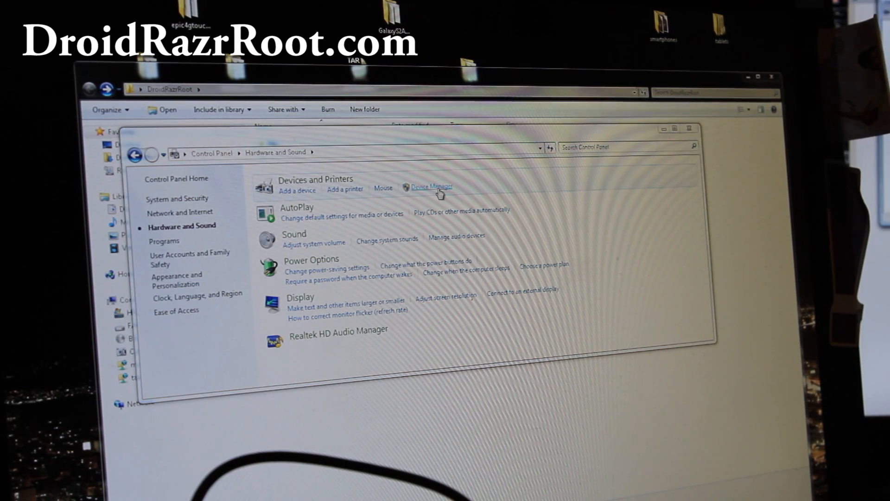
click(433, 186)
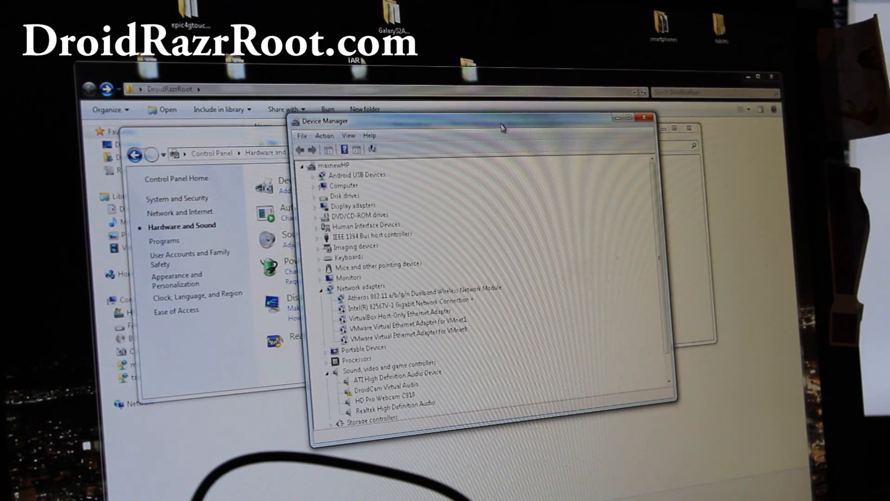
click(317, 175)
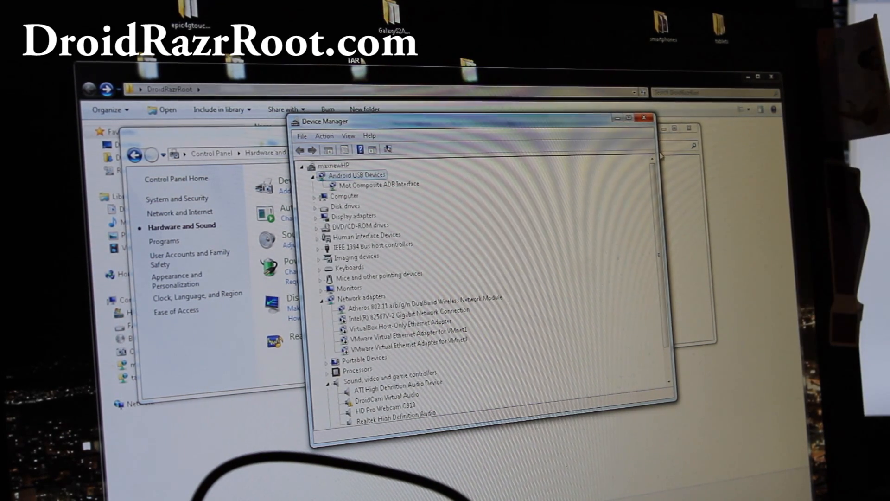
click(646, 117)
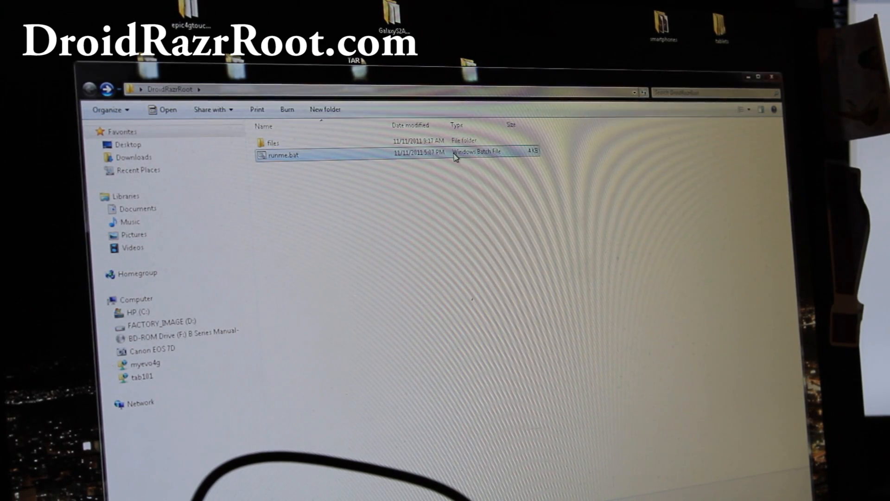
Step: Launch runme.bat from the DroidRazrRoot folder and continue past the toolkit's prerequisites prompt
double_click(284, 154)
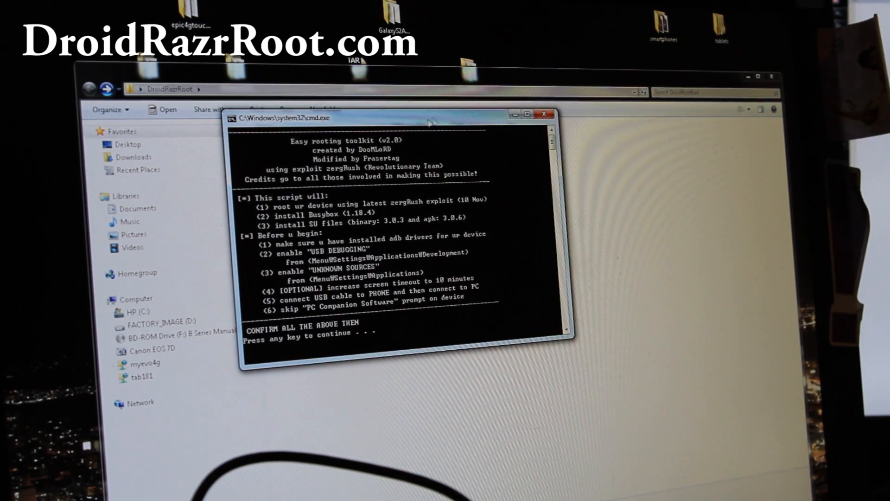
key(enter)
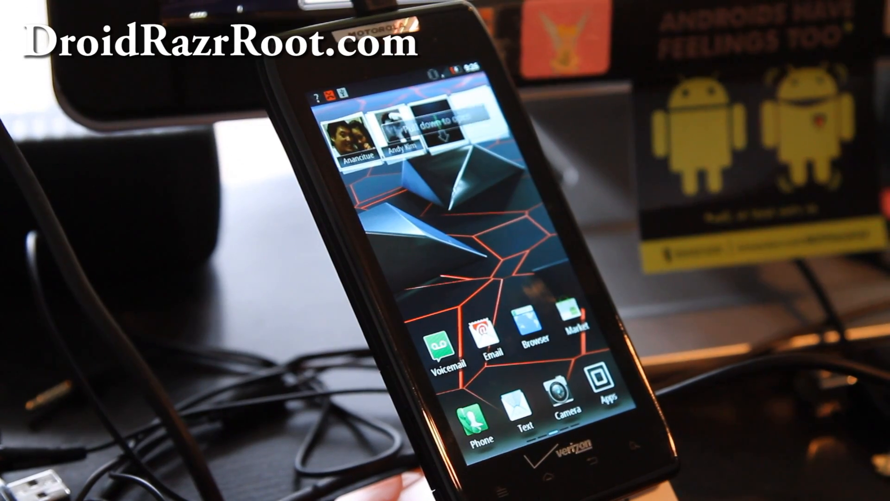
Step: Show the installed apps list on the rebooted phone to locate SetCPU
click(609, 388)
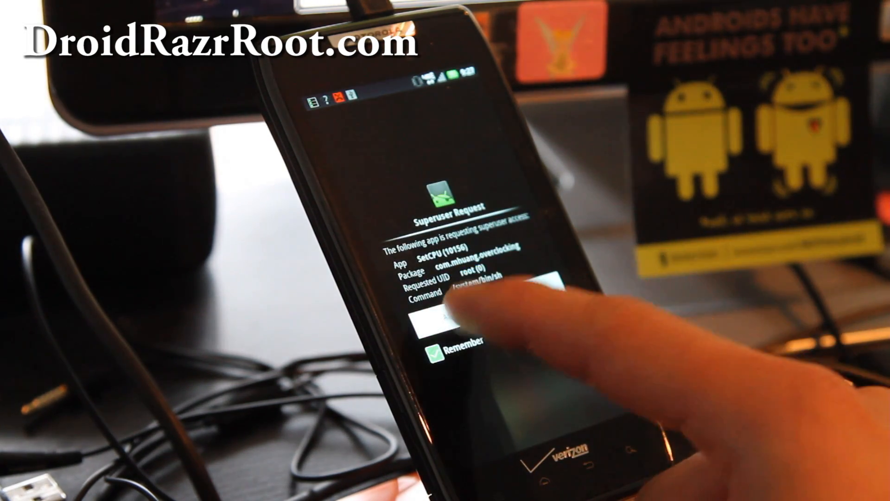
Step: Allow the Superuser request so SetCPU gets root access
click(449, 318)
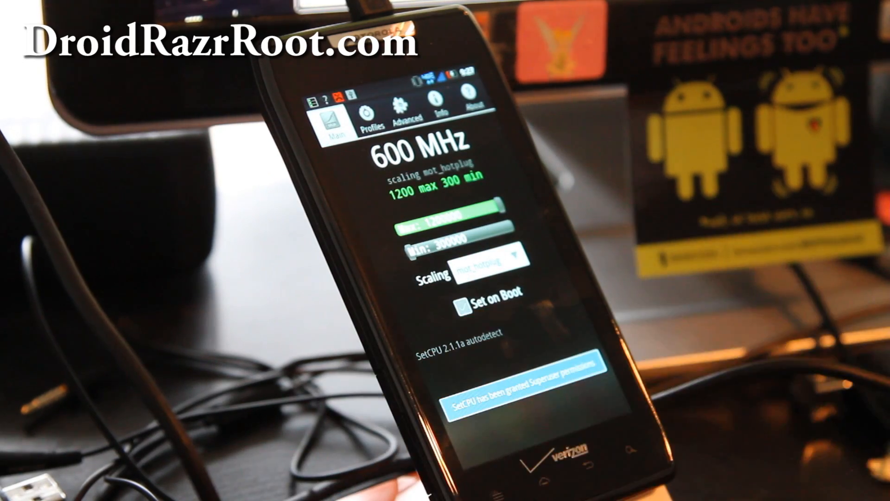